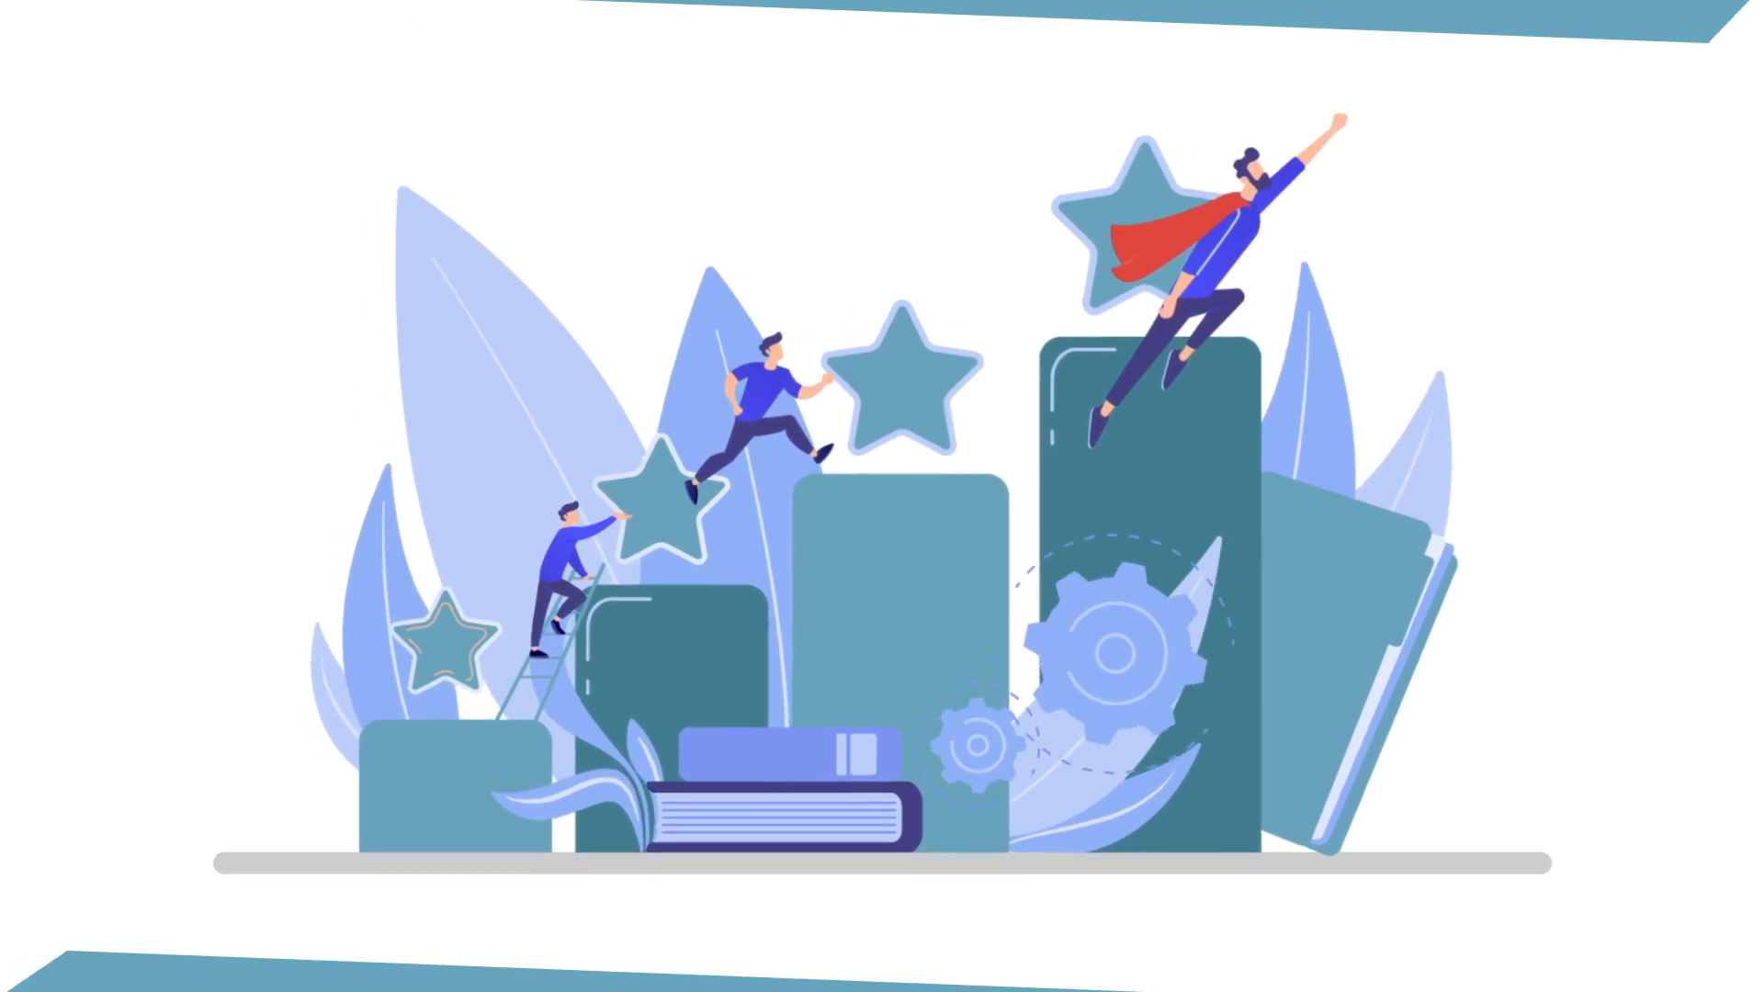
scroll("down", 3)
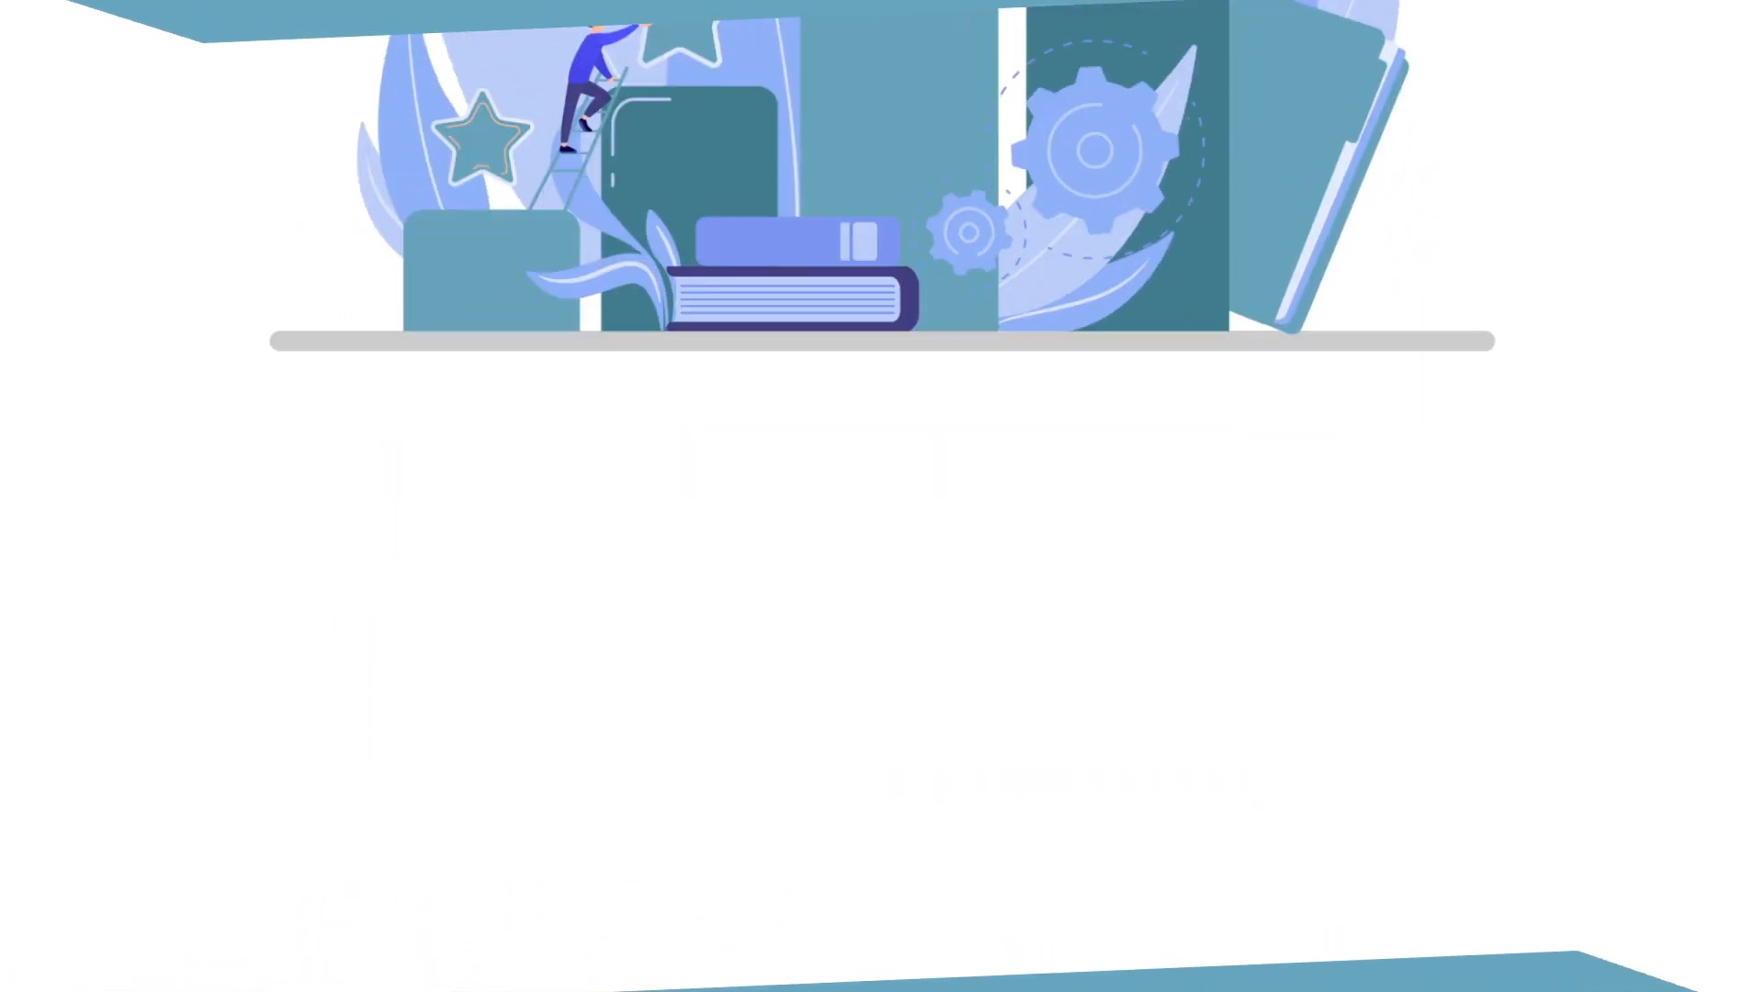